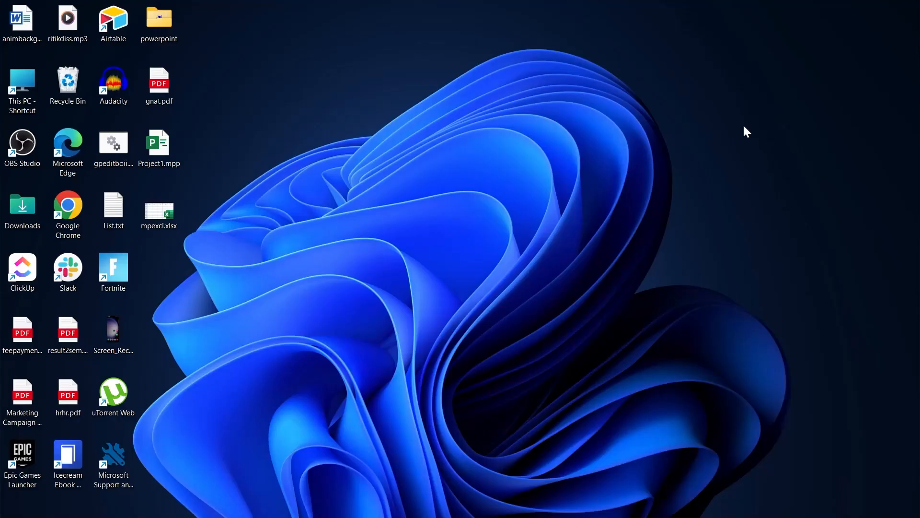
mouse_move(663, 511)
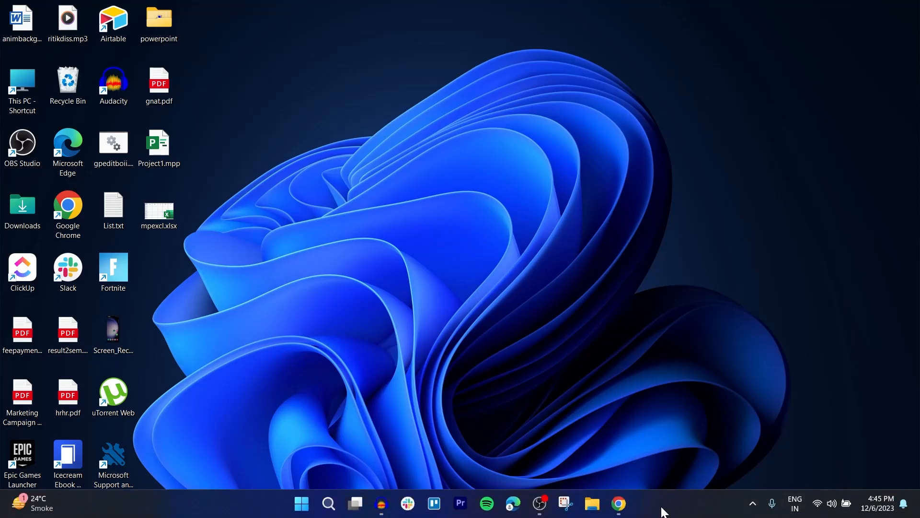
mouse_move(618, 503)
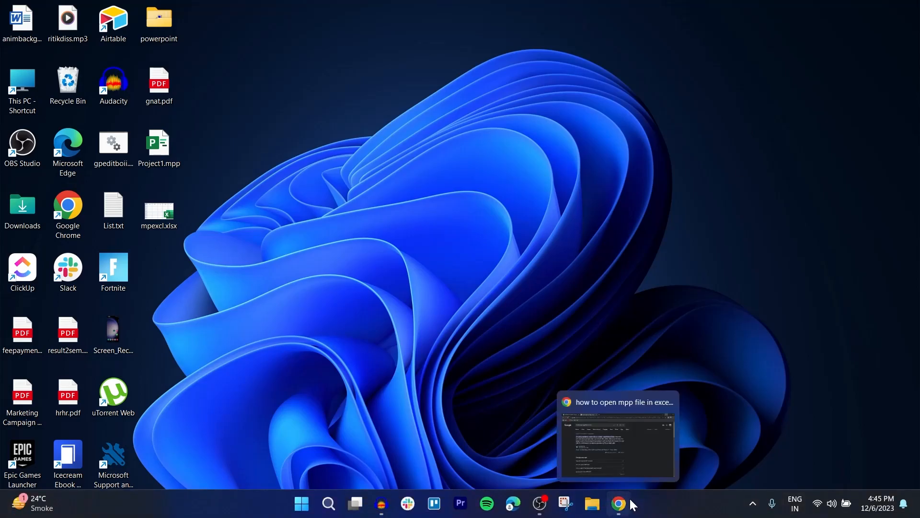
Bring Chrome back to the search results about opening mpp files in Excel
left_click(618, 503)
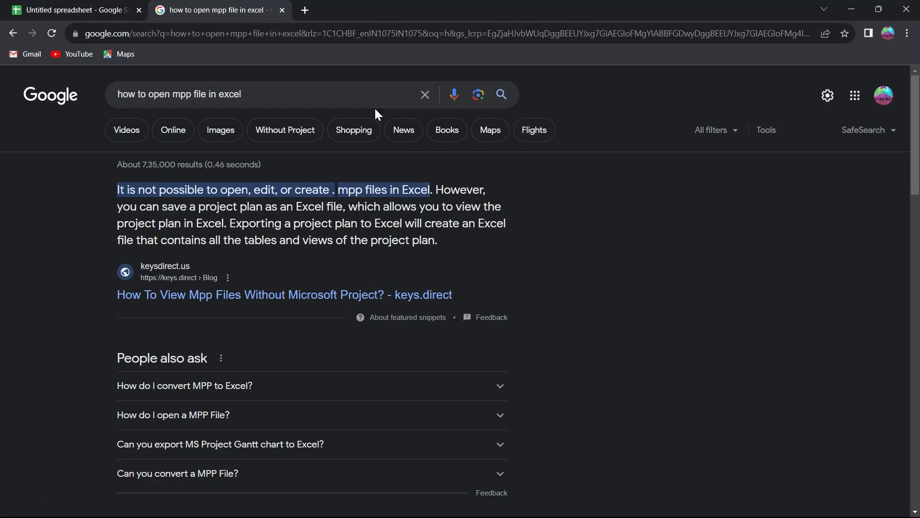
mouse_move(329, 90)
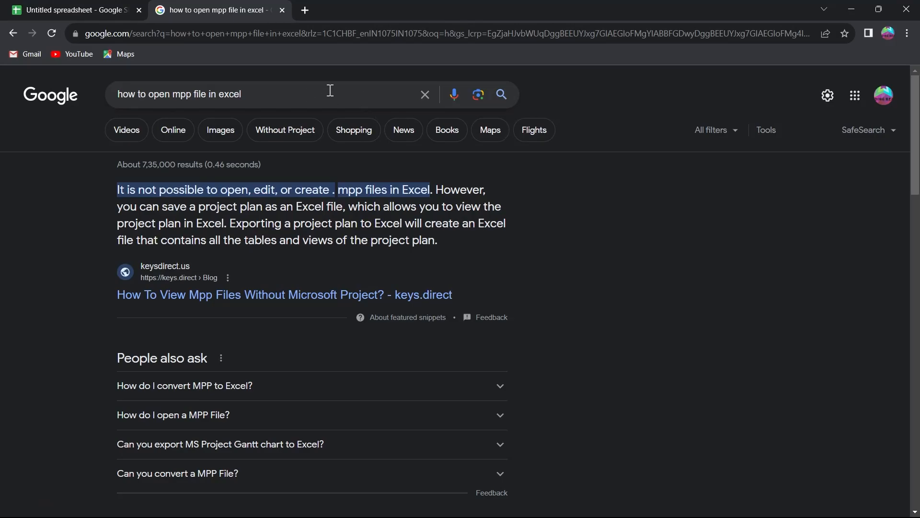
mouse_move(140, 87)
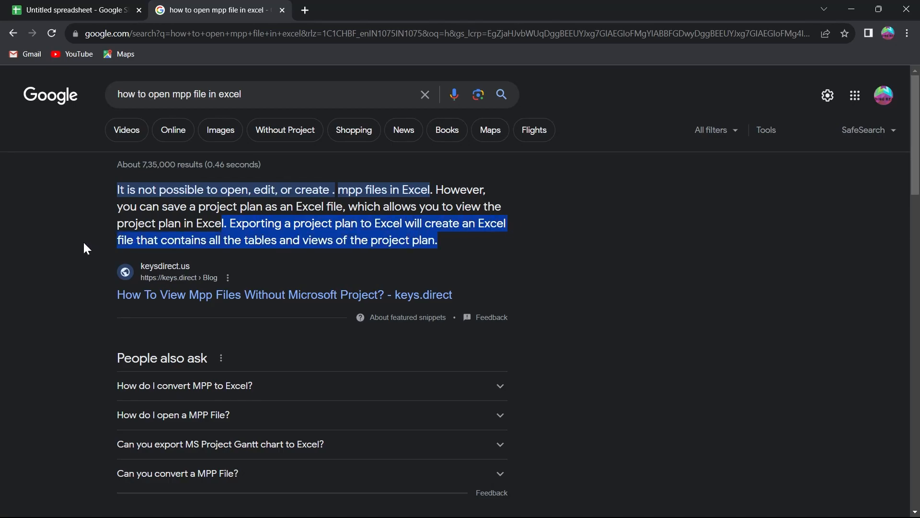
mouse_move(152, 222)
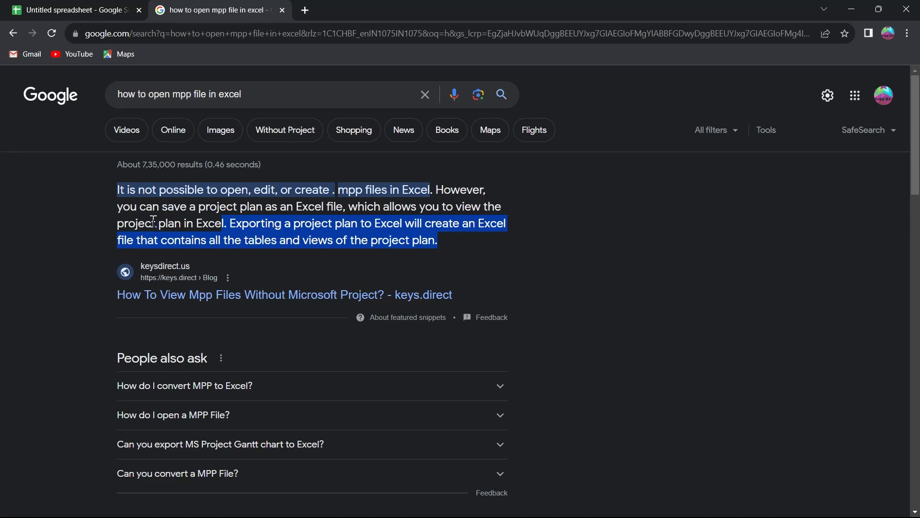
mouse_move(269, 6)
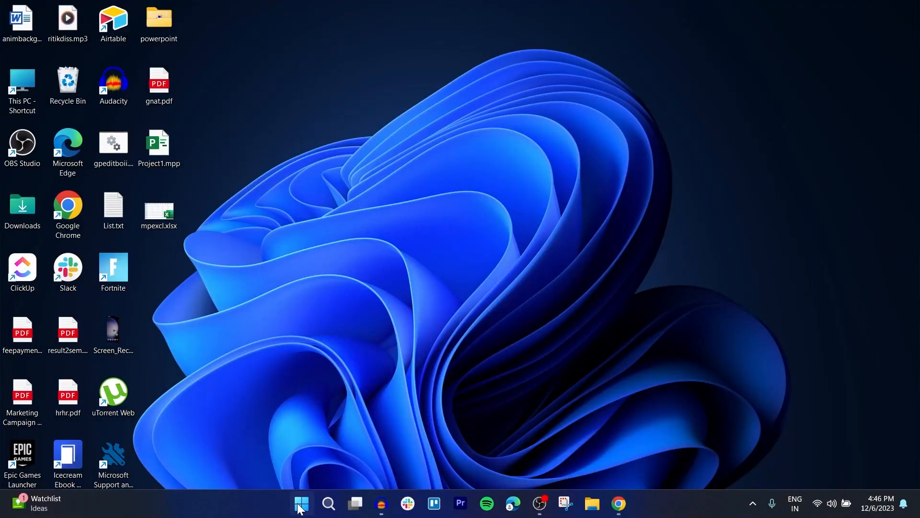
Launch Project, open Project1.mpp from Recent, and start Save As with Browse
type("prok")
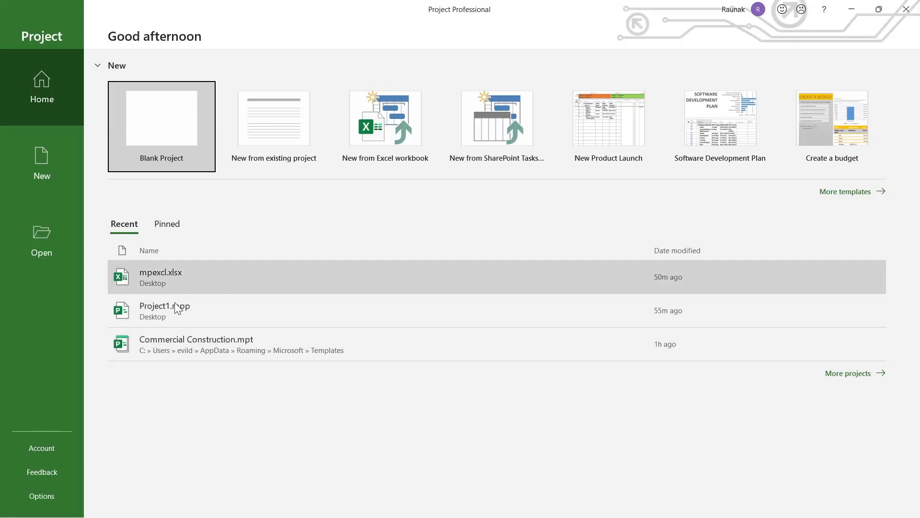
left_click(165, 310)
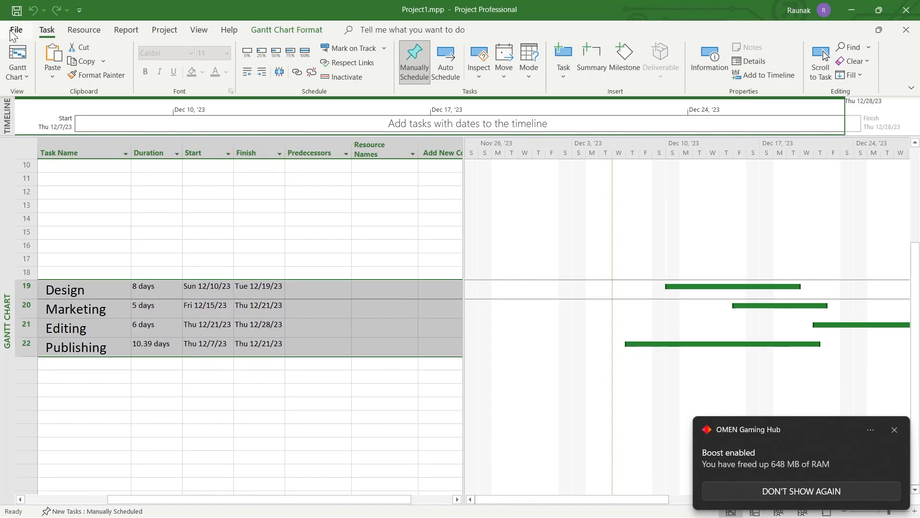
left_click(17, 29)
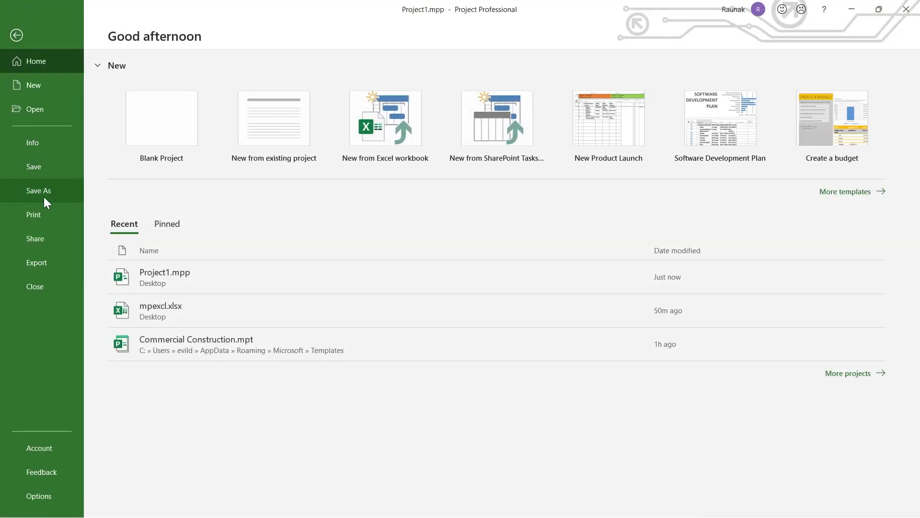
left_click(38, 190)
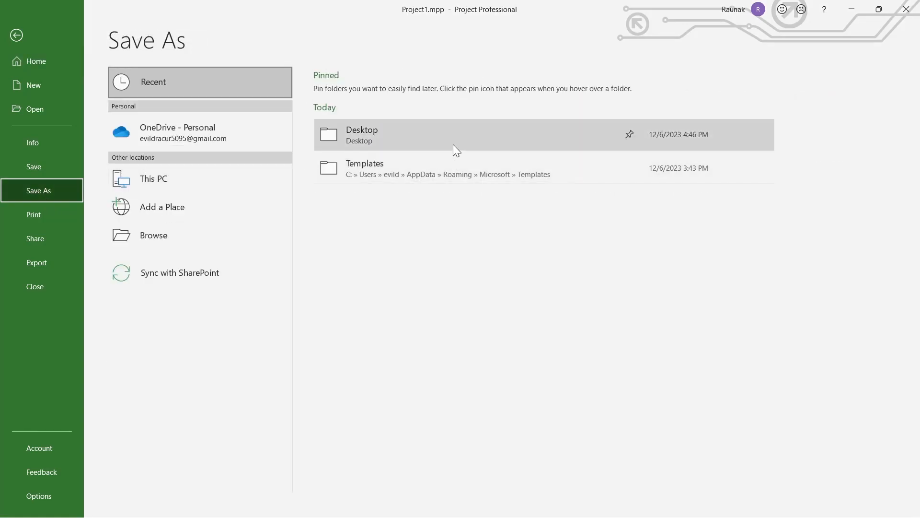
left_click(154, 235)
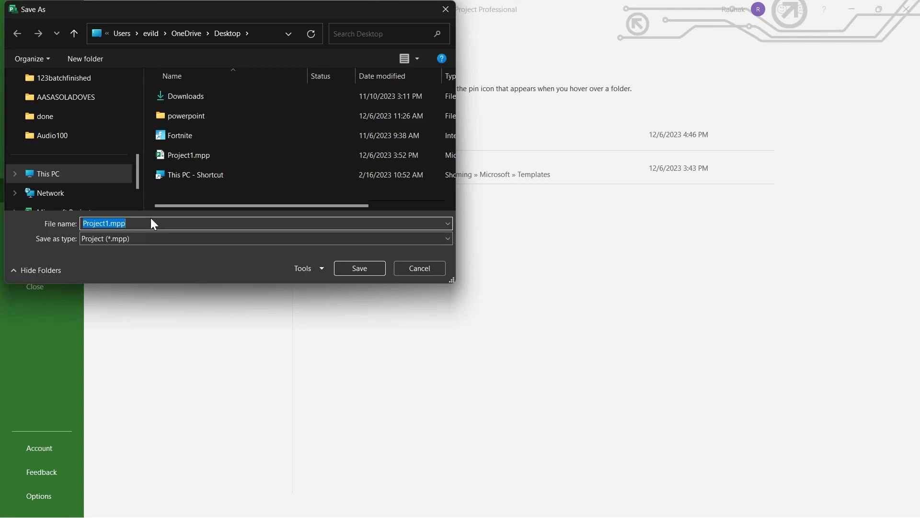
Save the plan as exclopn in Excel Workbook (*.xlsx) format
type("exclopn")
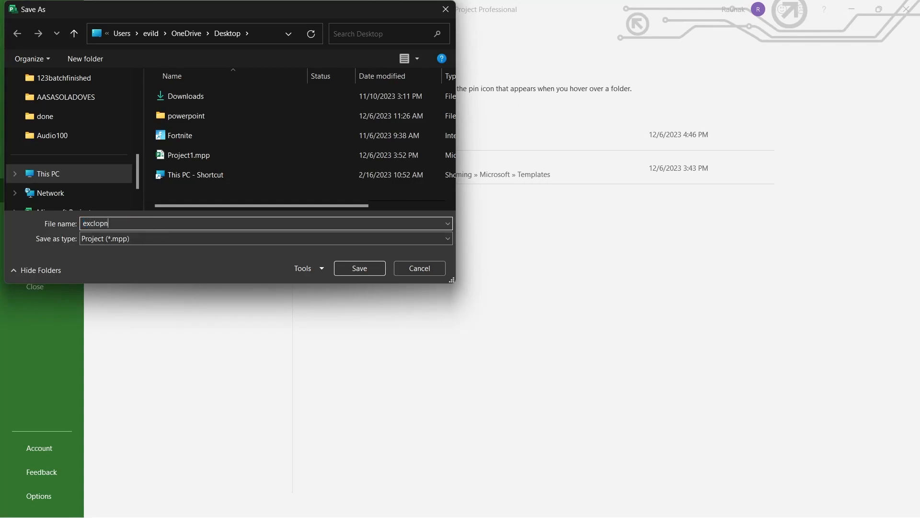
left_click(265, 238)
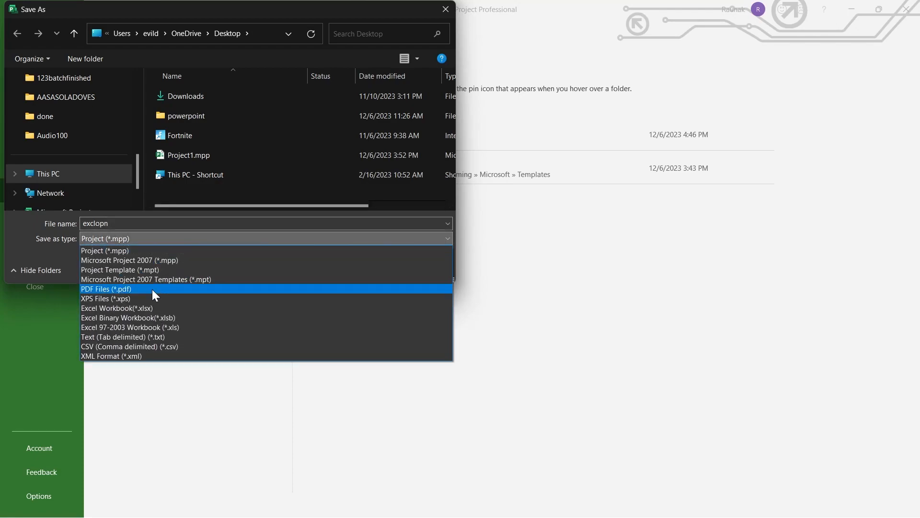
left_click(116, 308)
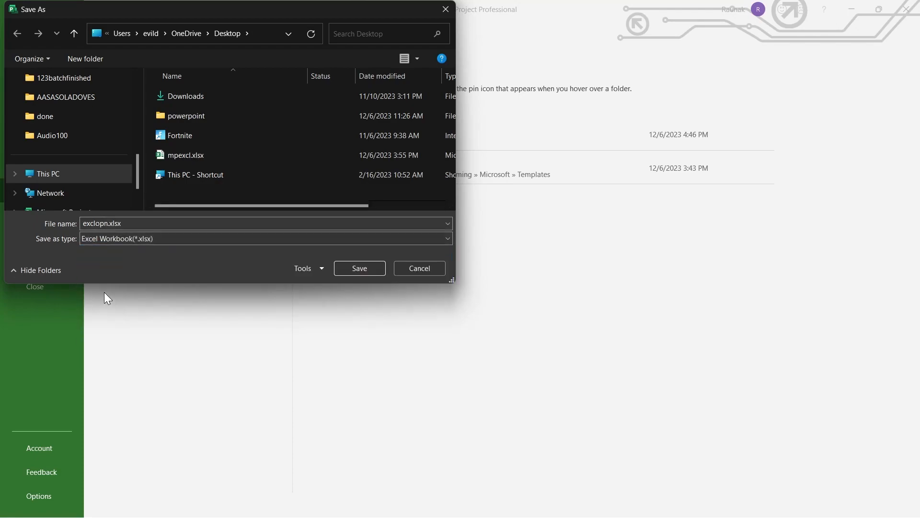
mouse_move(170, 244)
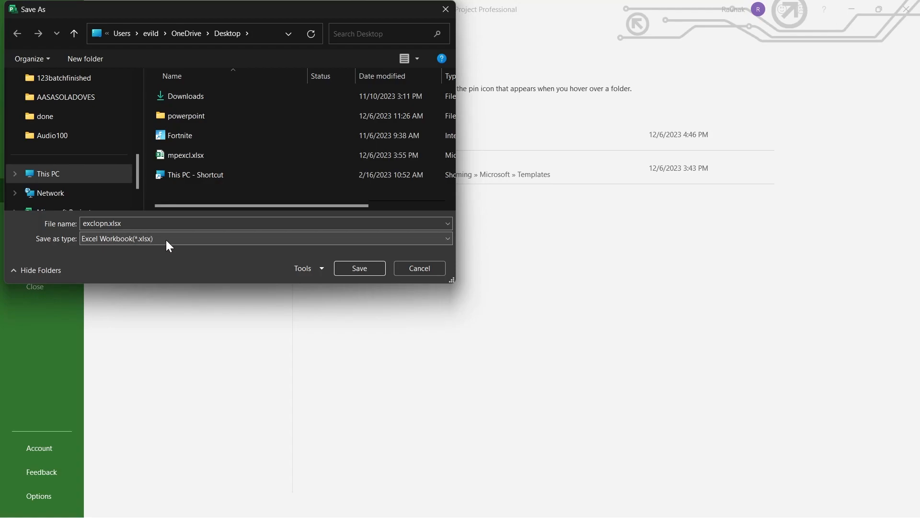
left_click(419, 269)
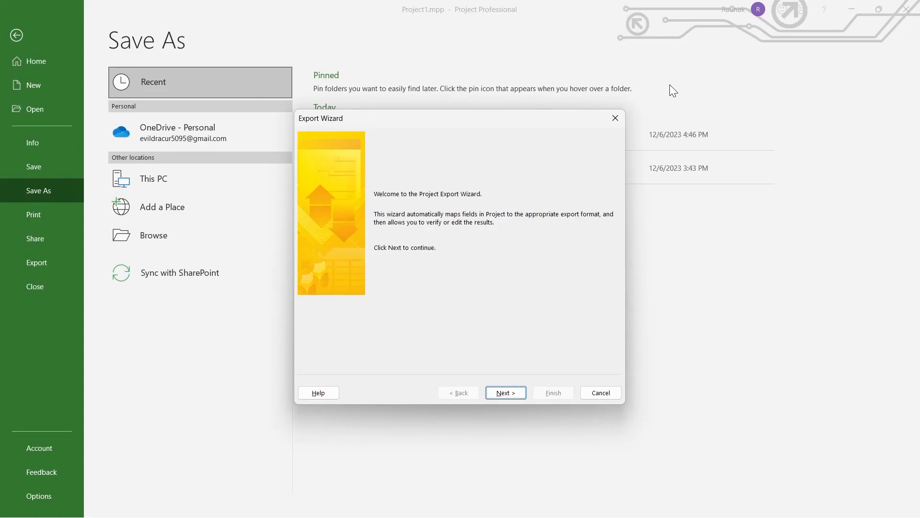
Finish the Export Wizard to write exclopn.xlsx to the desktop
left_click(505, 392)
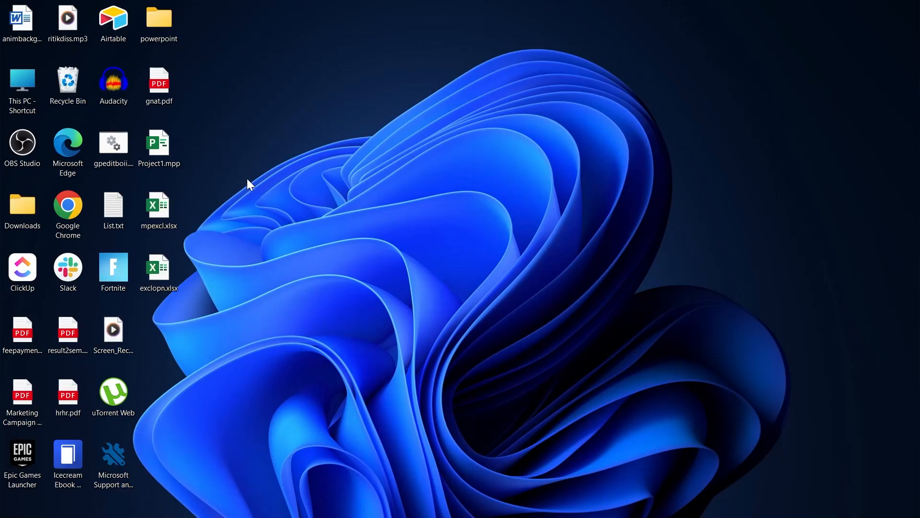
Open exclopn.xlsx from the desktop in Excel
left_click(158, 272)
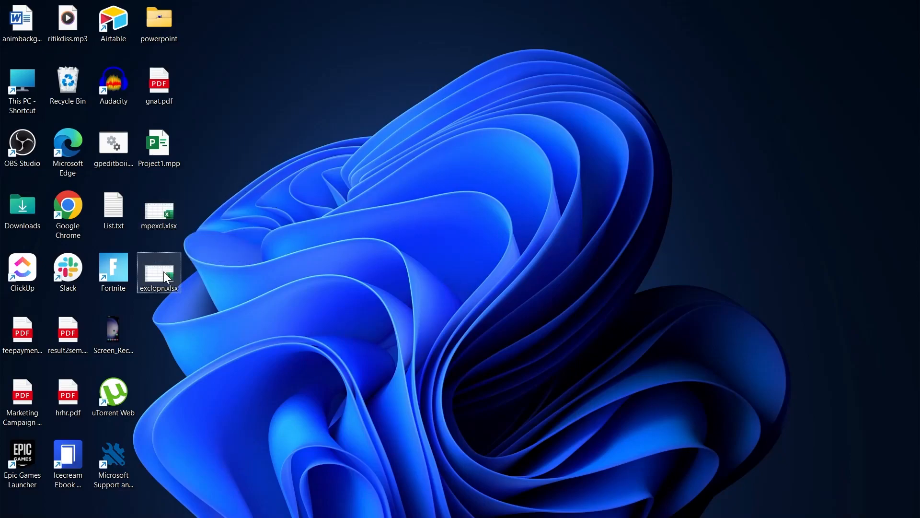
double_click(158, 272)
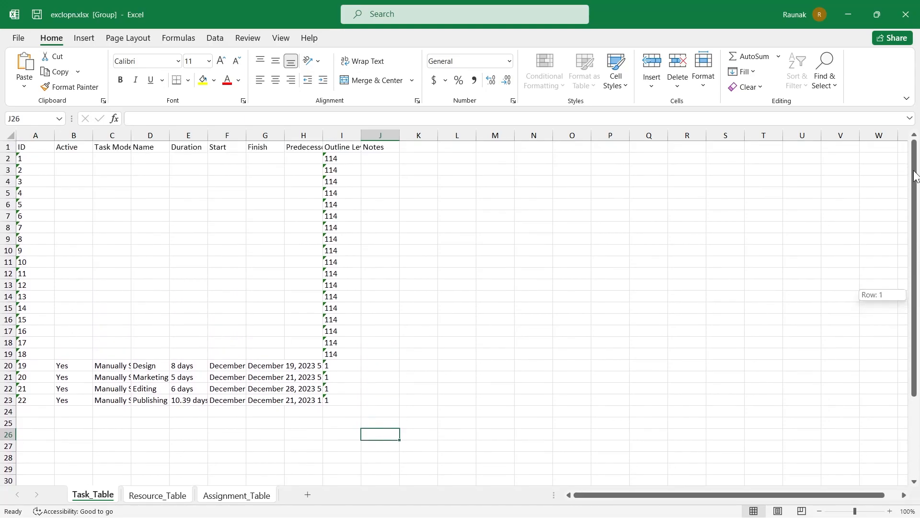
Scroll down Task_Table to the Design, Marketing, Editing and Publishing rows
scroll("down", 3)
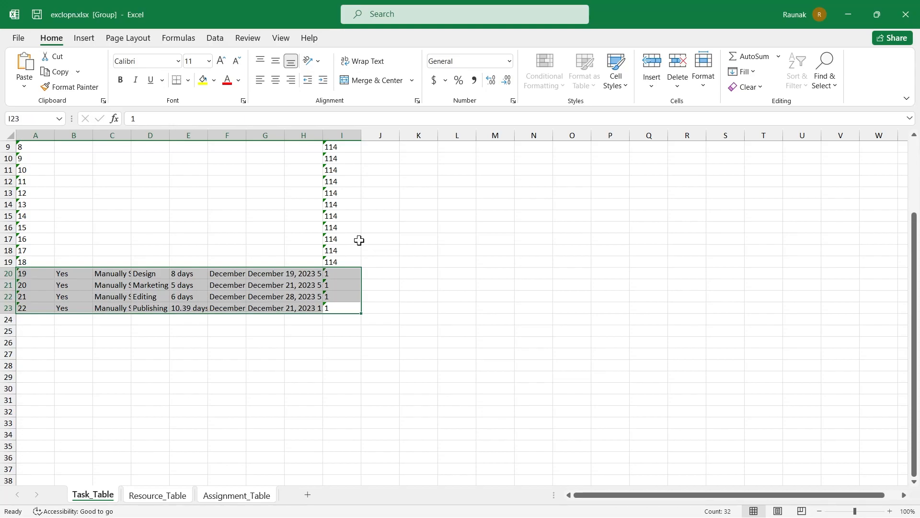
scroll("down", 3)
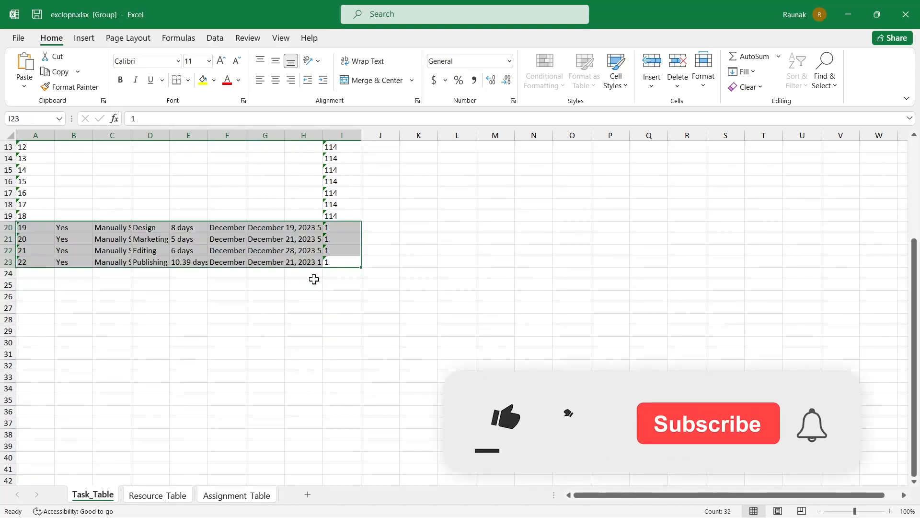